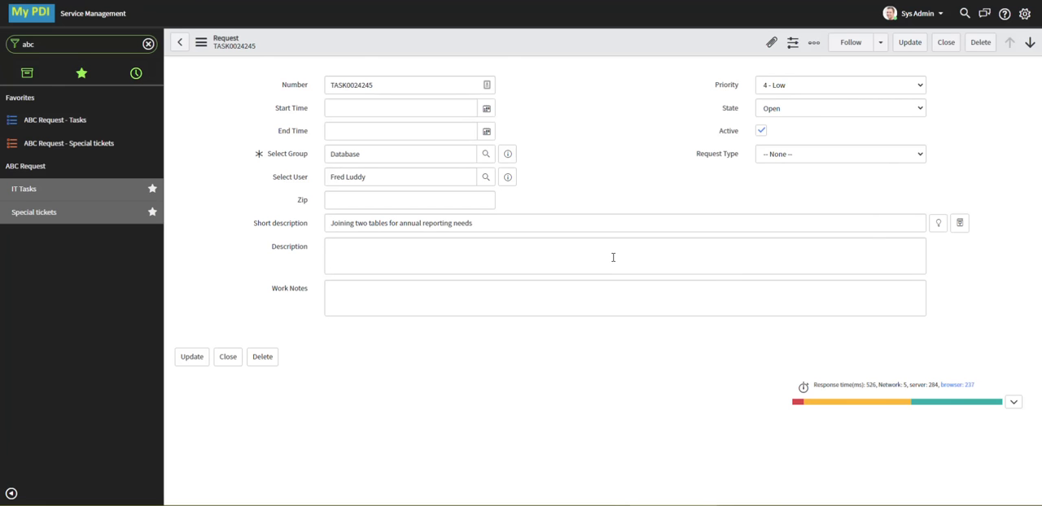
pyautogui.moveTo(778, 154)
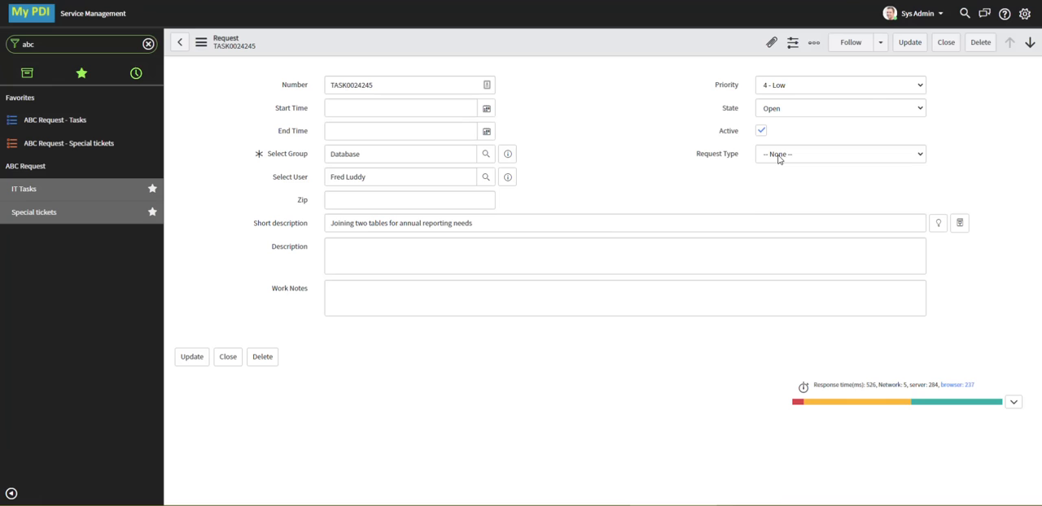
# Change Request Type to Networking, then set it back to None
pyautogui.click(839, 154)
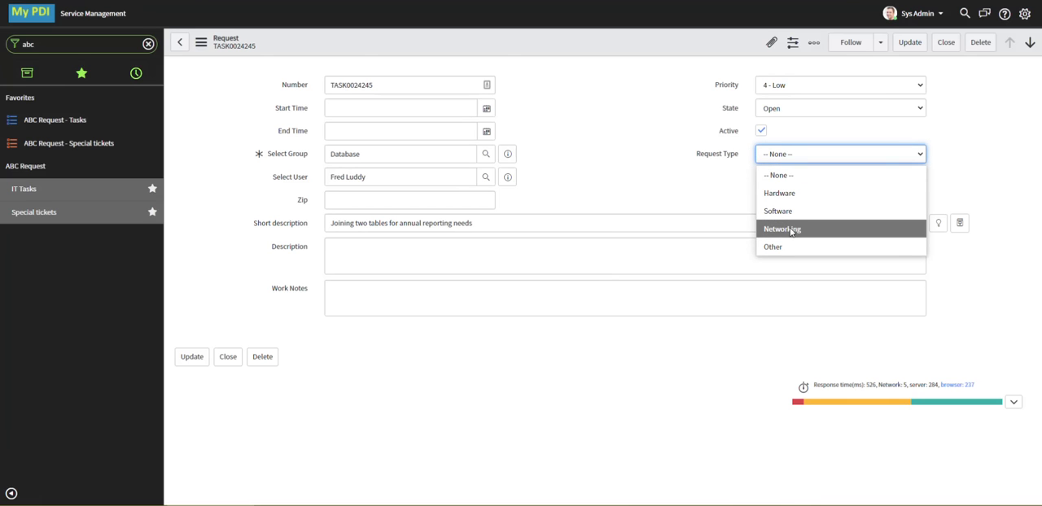
pyautogui.click(781, 229)
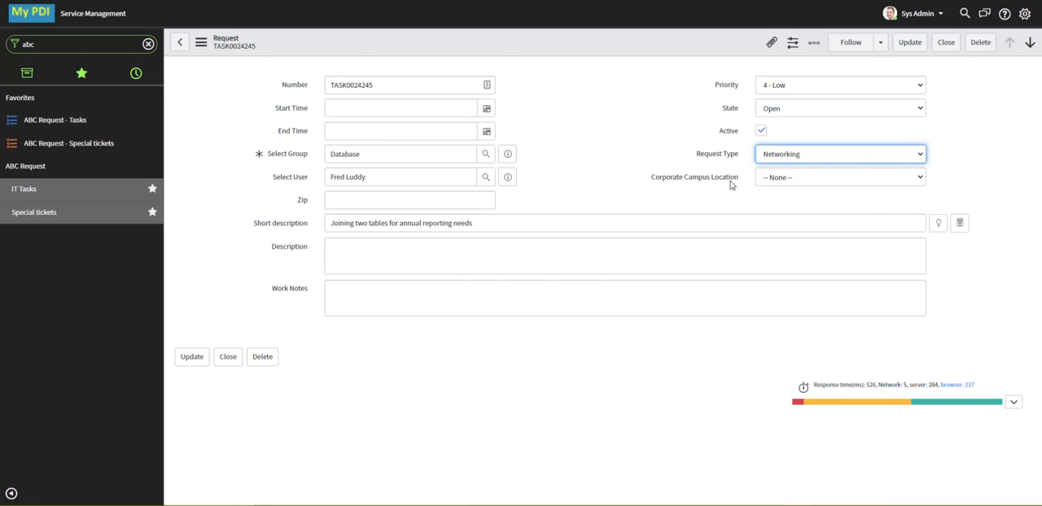
pyautogui.click(839, 154)
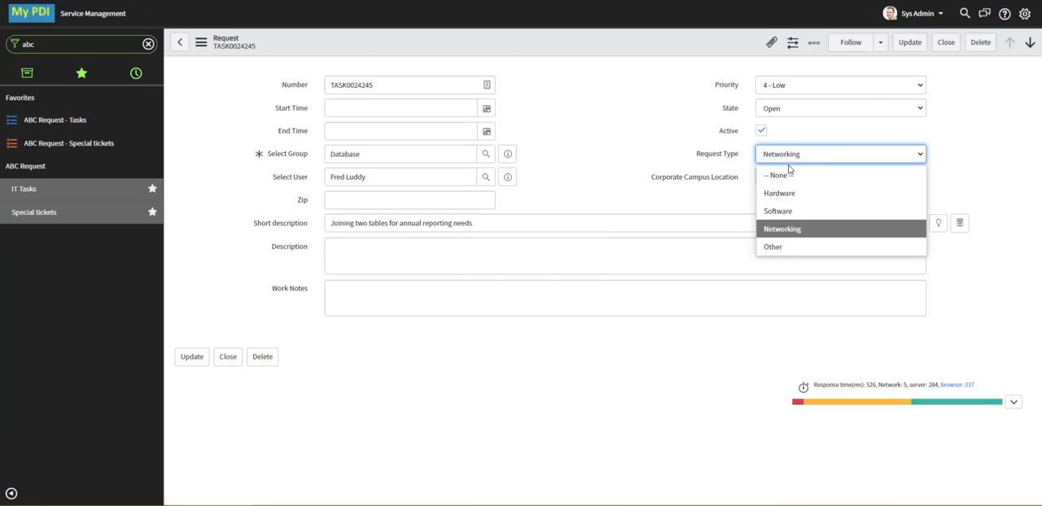
pyautogui.click(777, 175)
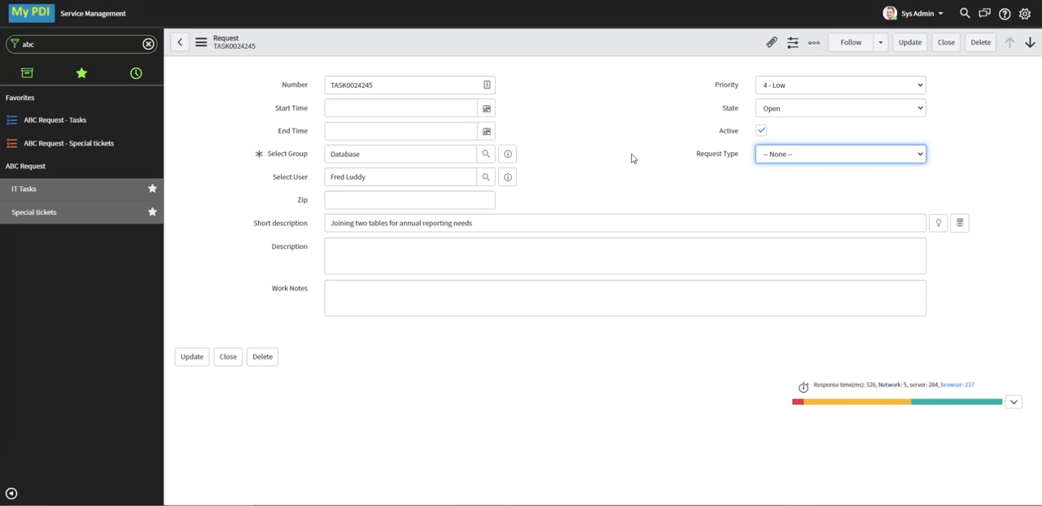
pyautogui.moveTo(635, 170)
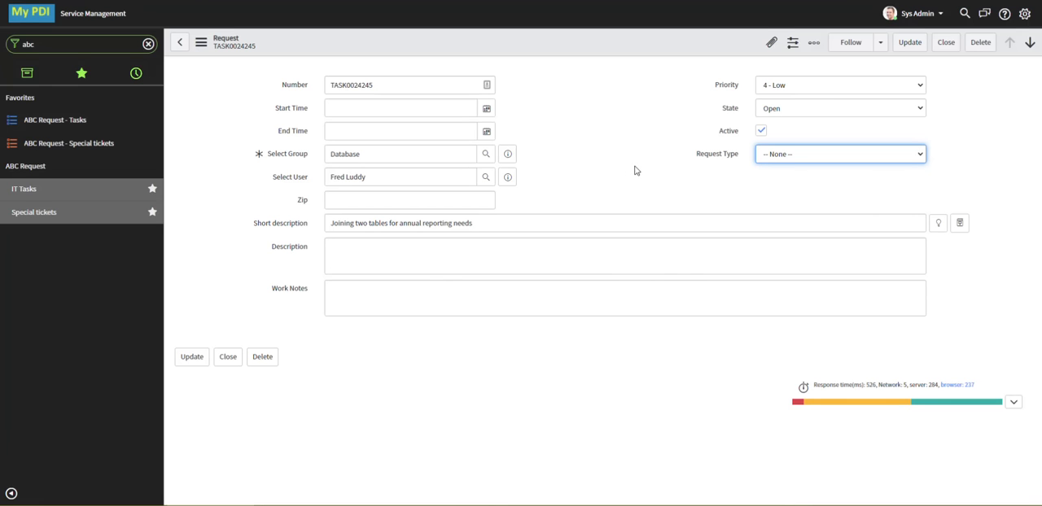
pyautogui.moveTo(325, 208)
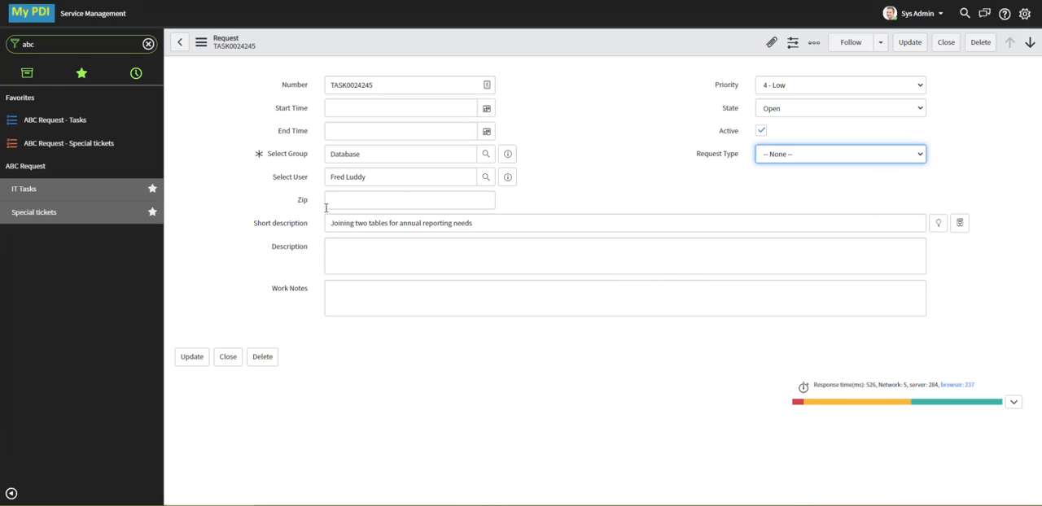
# From the Zip field, open Configure > Client Scripts for the ABC Request table
pyautogui.click(409, 199)
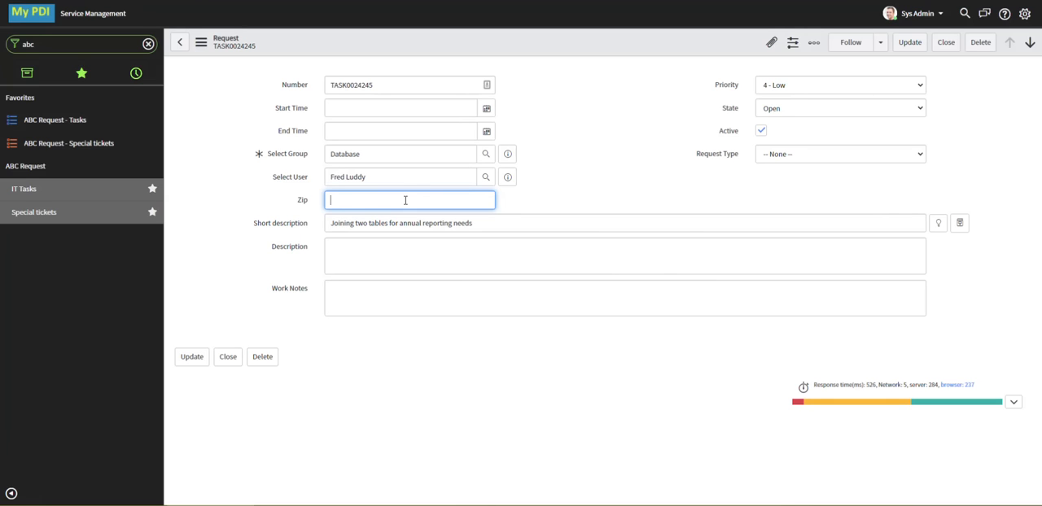
pyautogui.moveTo(408, 201)
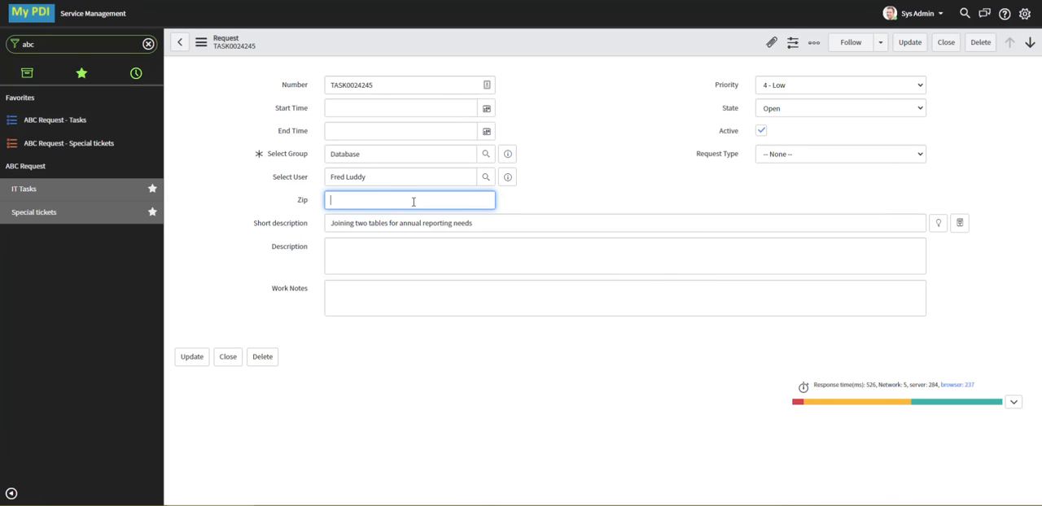
pyautogui.click(813, 42)
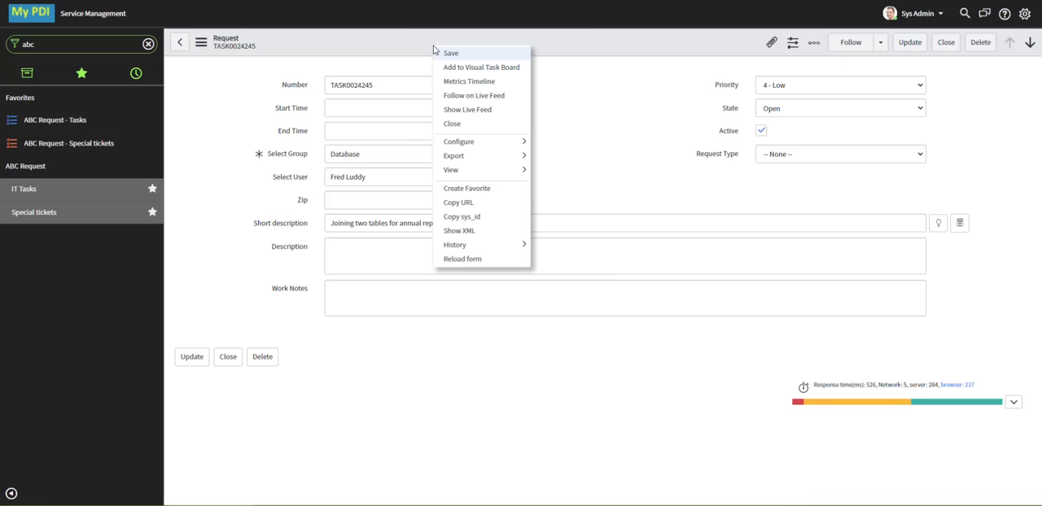
pyautogui.moveTo(458, 141)
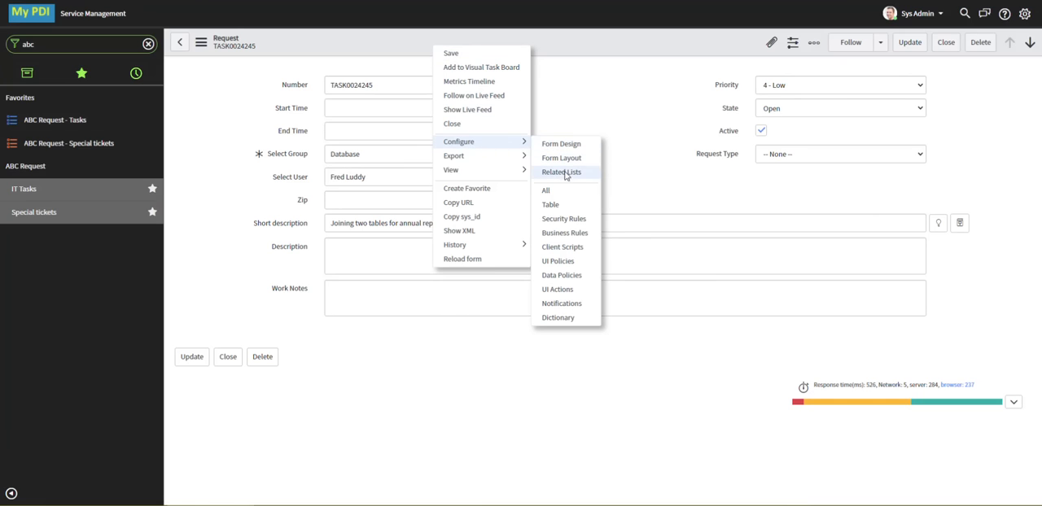
pyautogui.click(561, 247)
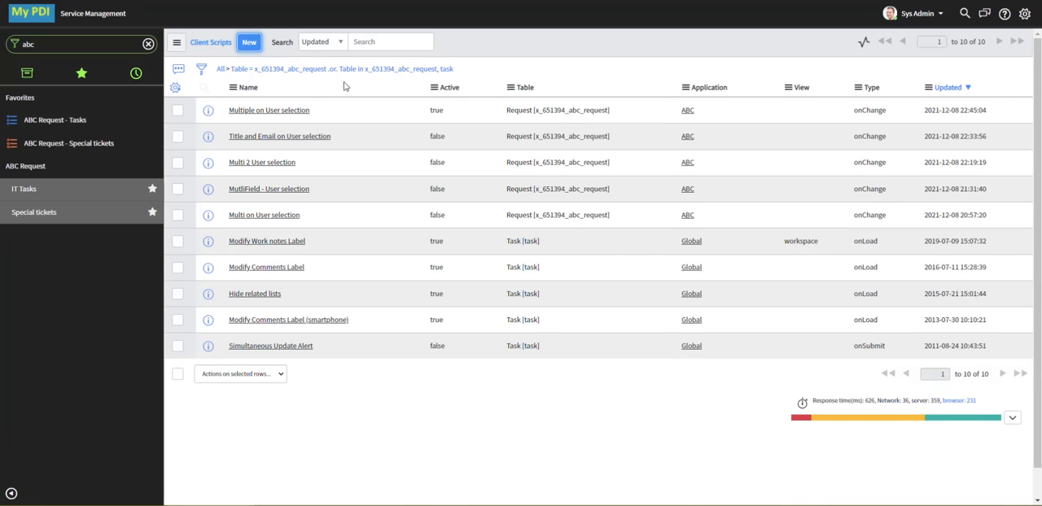
# Create a new client script named 'Validate Zip format' with UI Type All
pyautogui.click(249, 41)
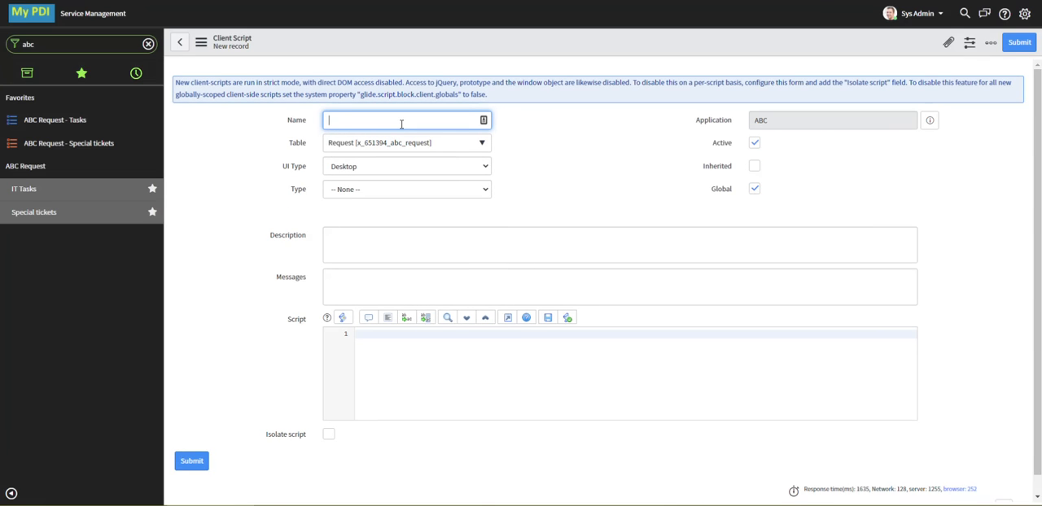
pyautogui.write('Validate Zip format')
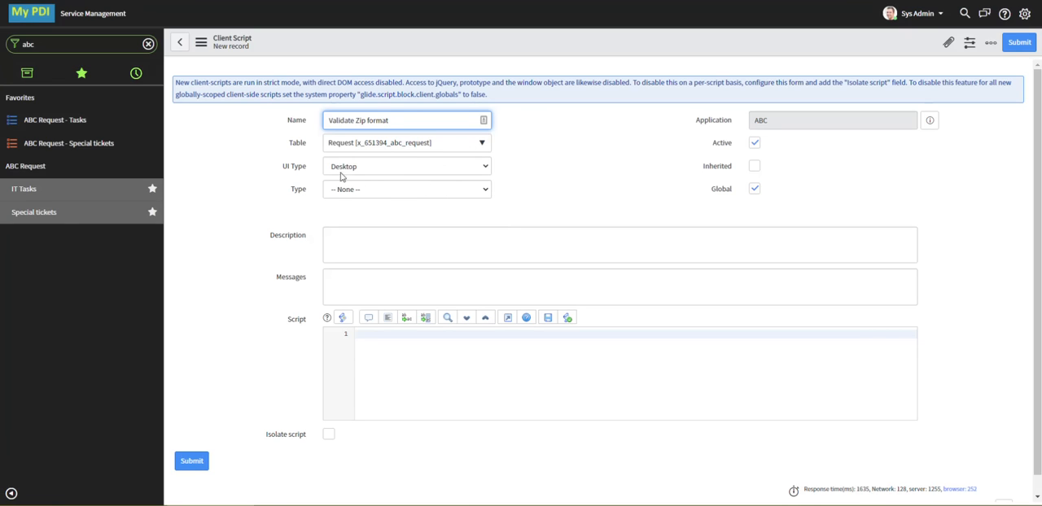
pyautogui.moveTo(487, 172)
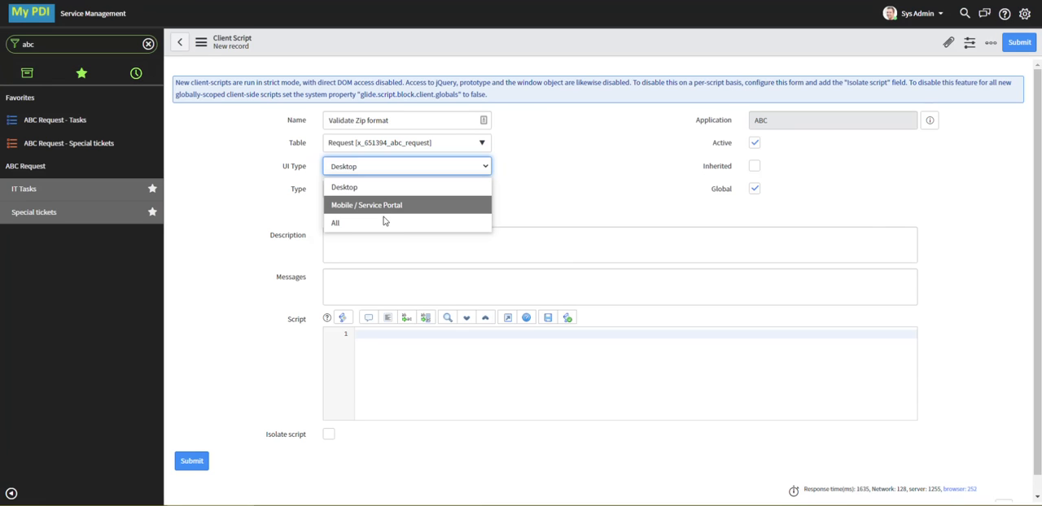
pyautogui.click(335, 223)
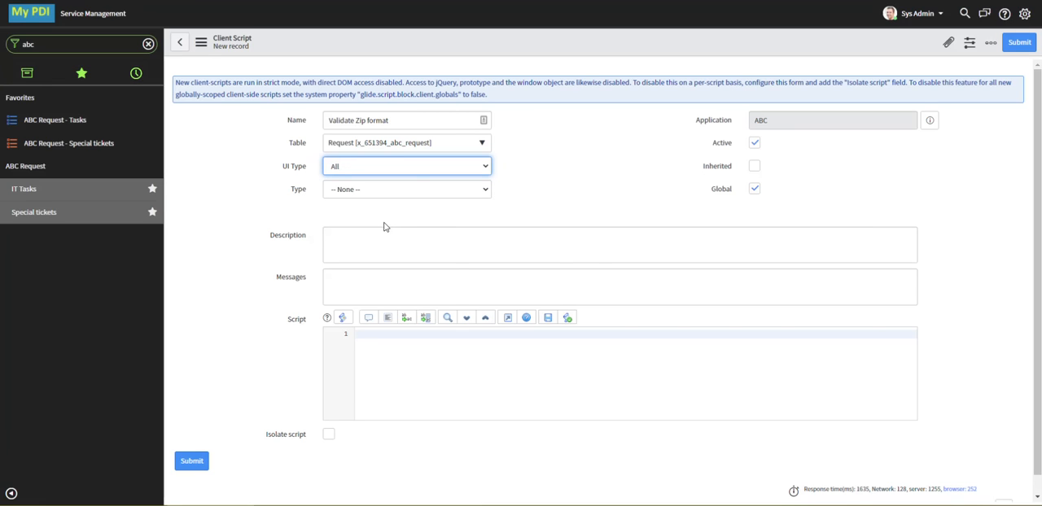
pyautogui.moveTo(493, 199)
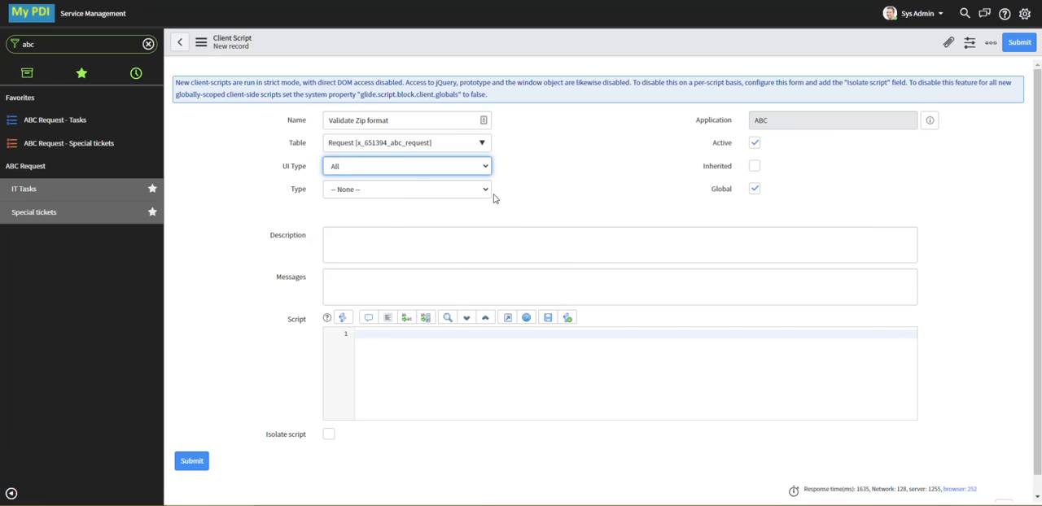
# Try onChange as the script Type, then reopen the Type choices to pick another
pyautogui.click(406, 189)
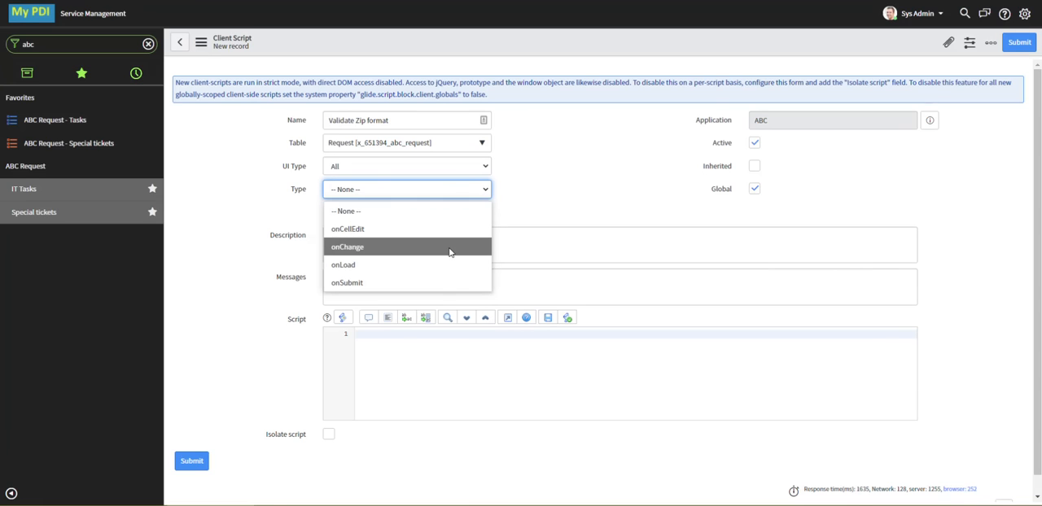
pyautogui.click(348, 246)
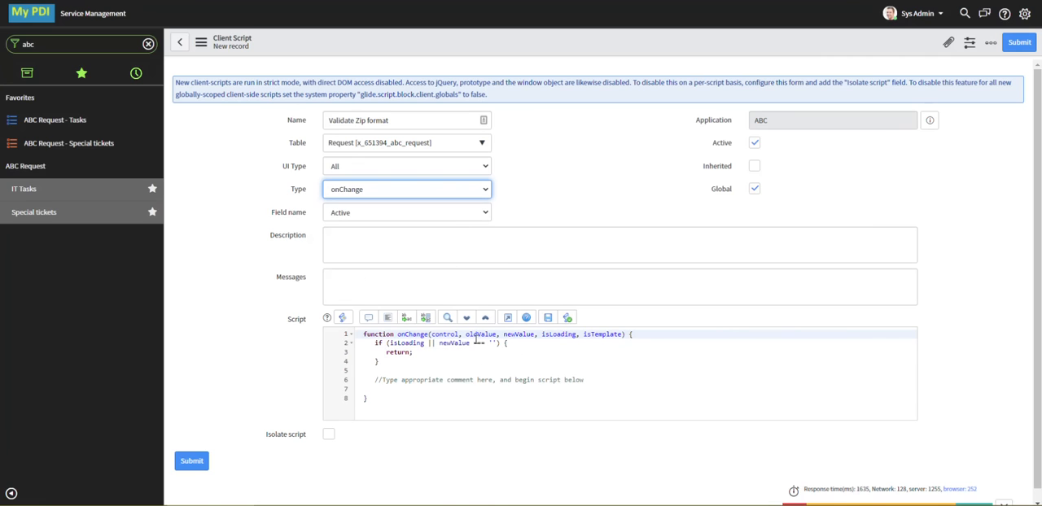
pyautogui.moveTo(489, 198)
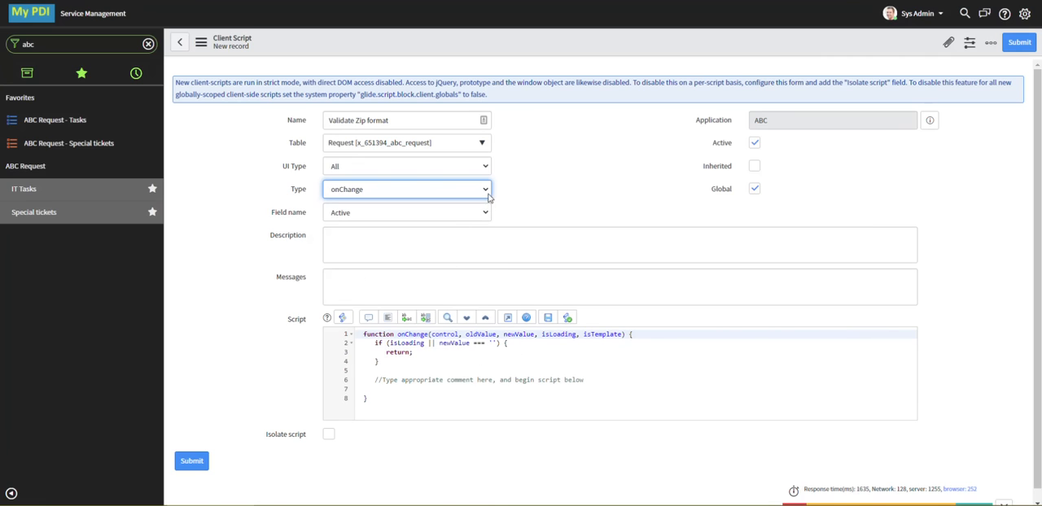
pyautogui.click(407, 189)
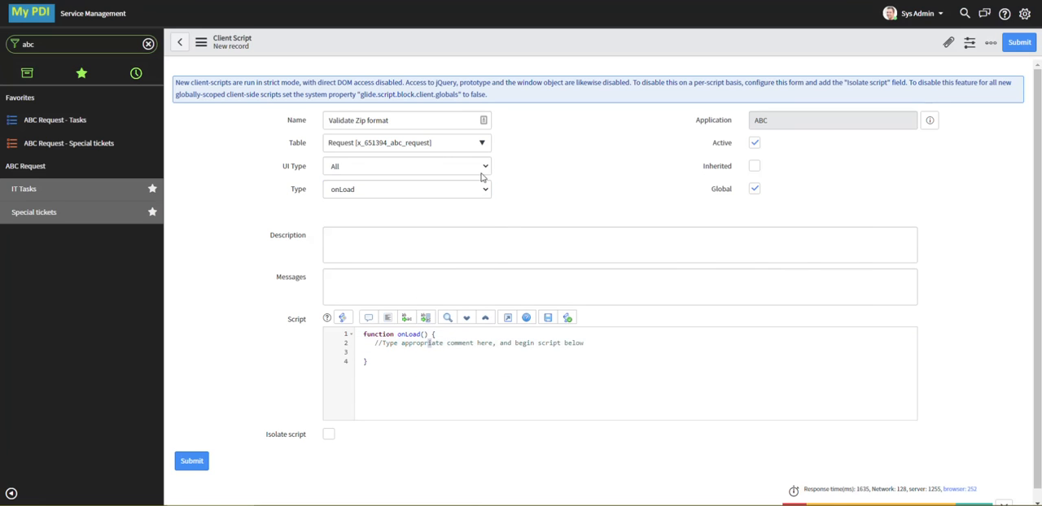
pyautogui.click(407, 189)
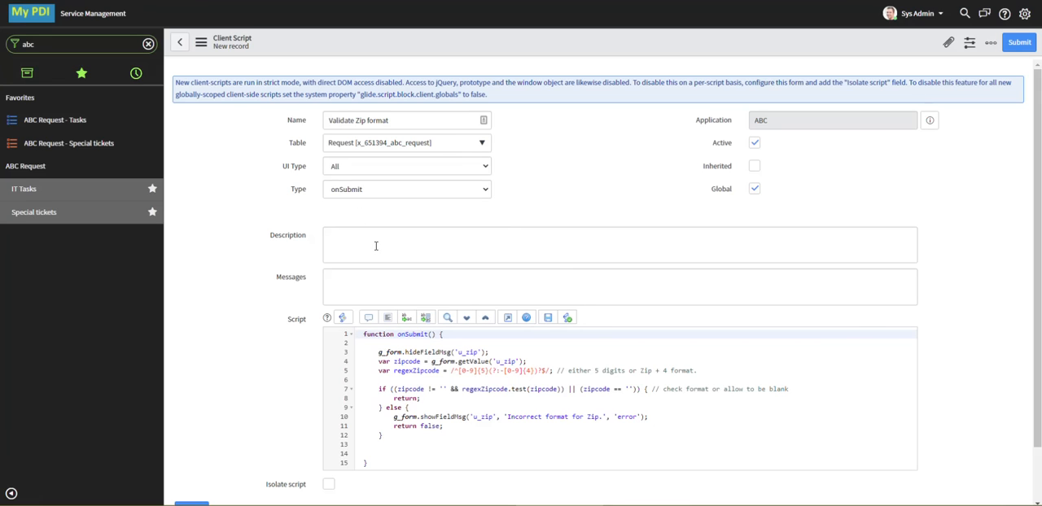
# Describe the script as checking Zip format, stopping submission and showing an error
pyautogui.write('This checks the format of the Zip code field input.  It stops the form submission and prints an error to screen if the format is invalid.')
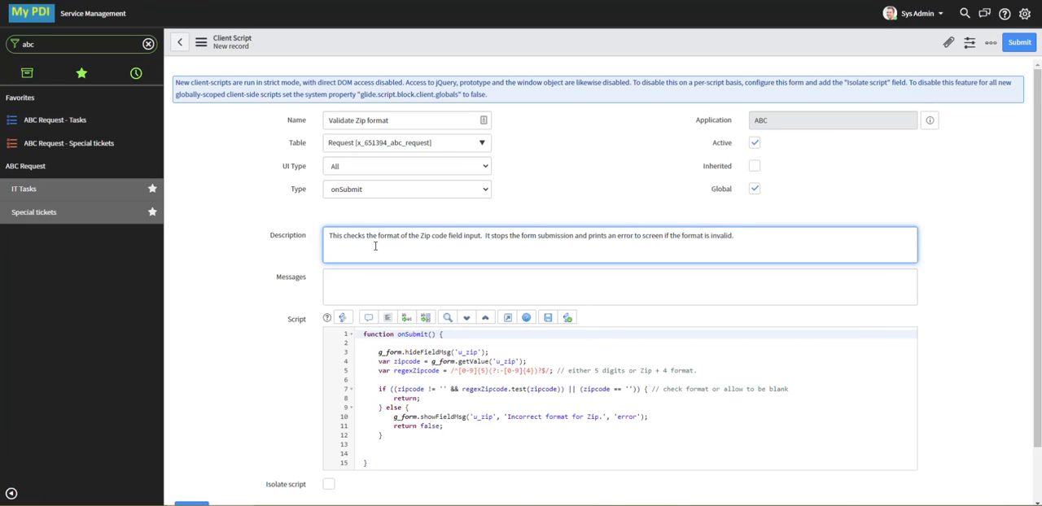
pyautogui.moveTo(561, 244)
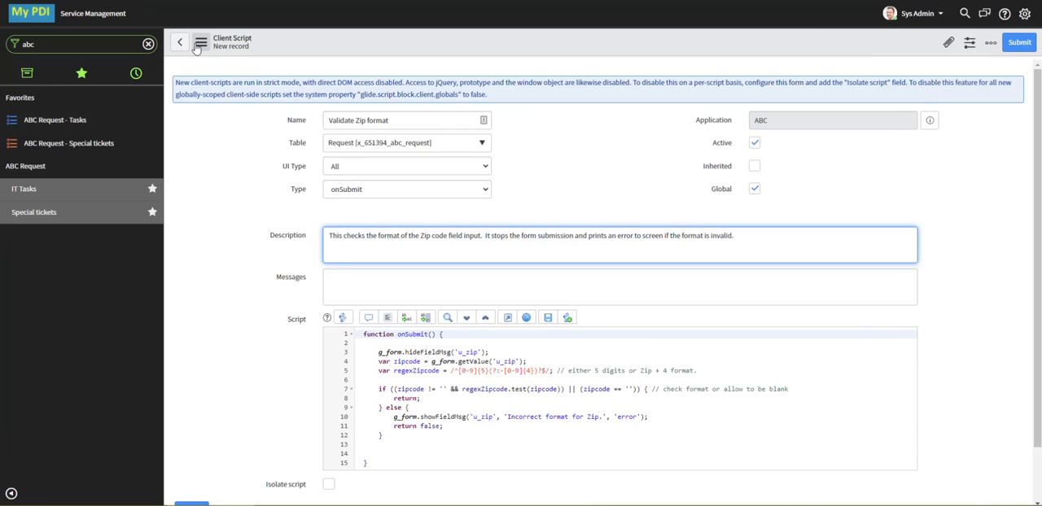
# Save the Validate Zip format script, then update TASK0024245's Zip to 12345
pyautogui.click(201, 42)
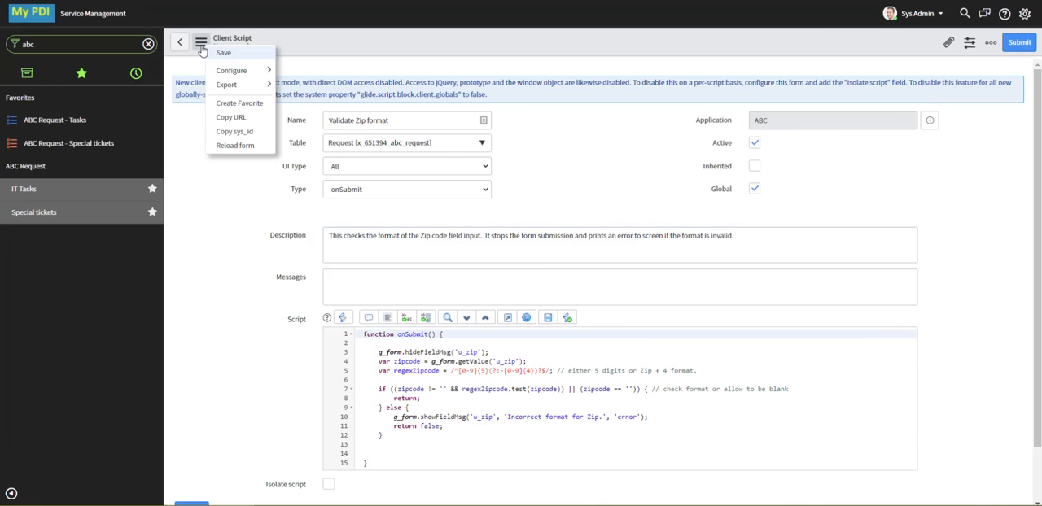
pyautogui.click(201, 42)
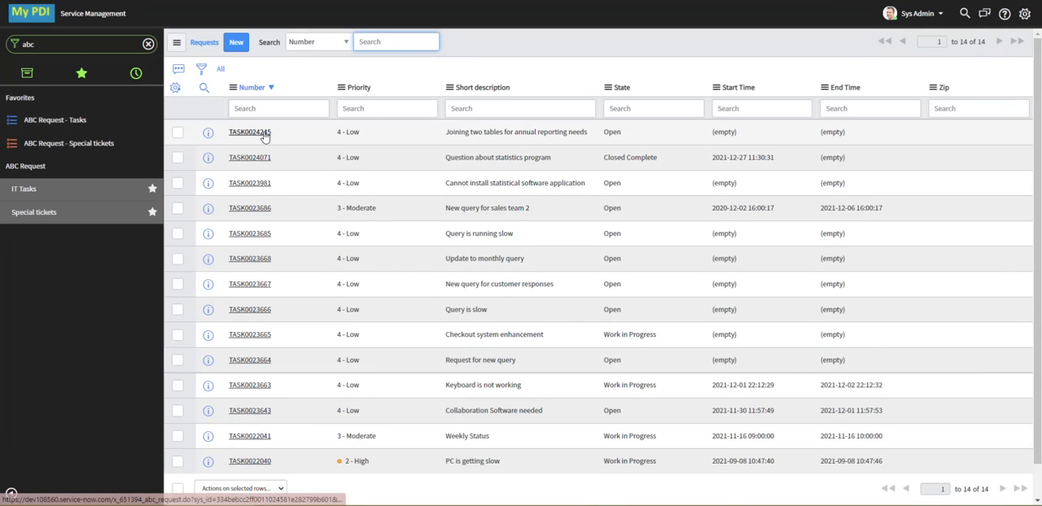
pyautogui.click(249, 132)
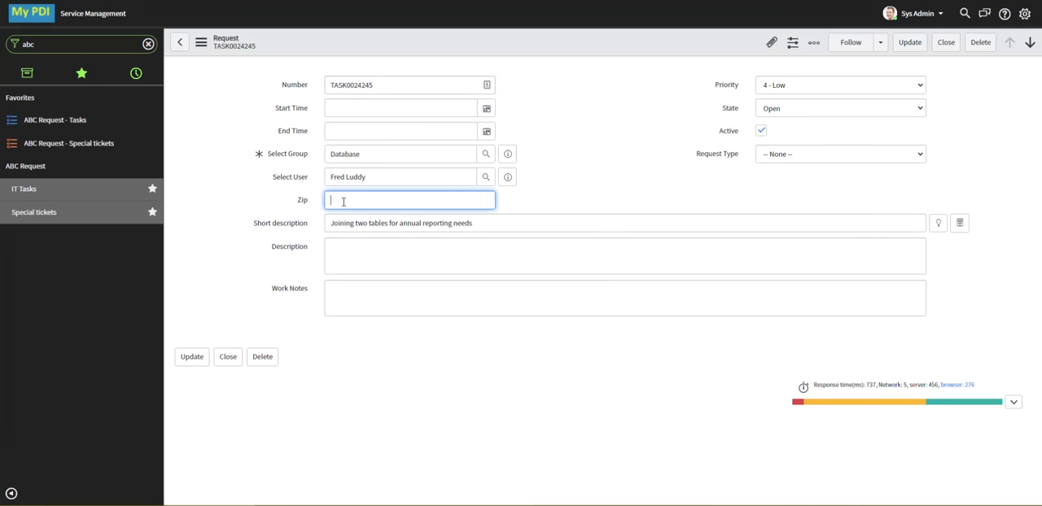
pyautogui.write('1234')
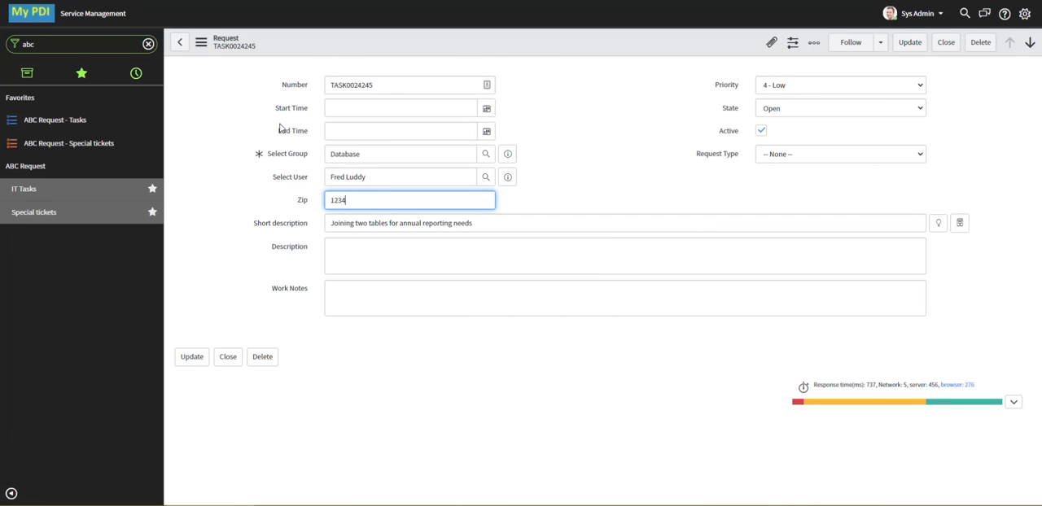
pyautogui.moveTo(201, 41)
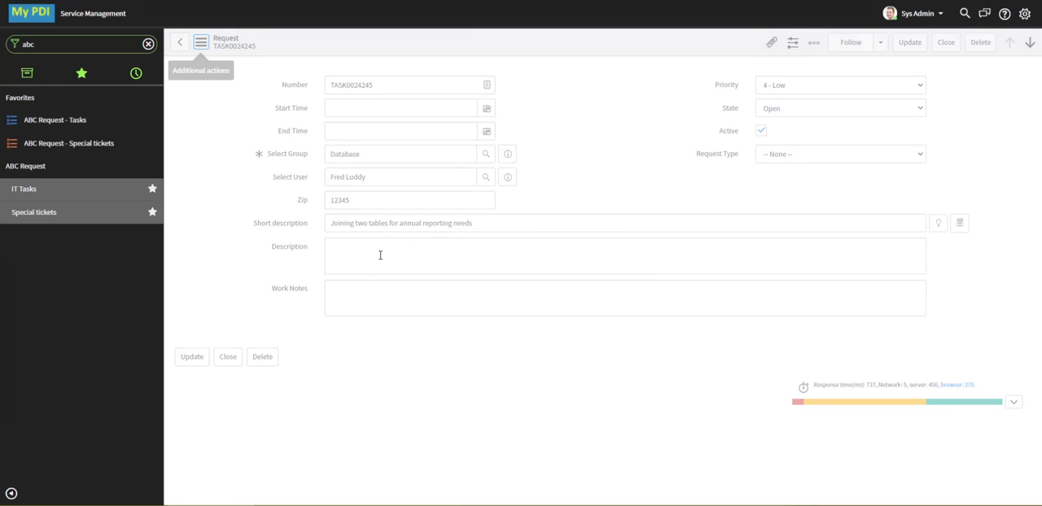
pyautogui.click(399, 85)
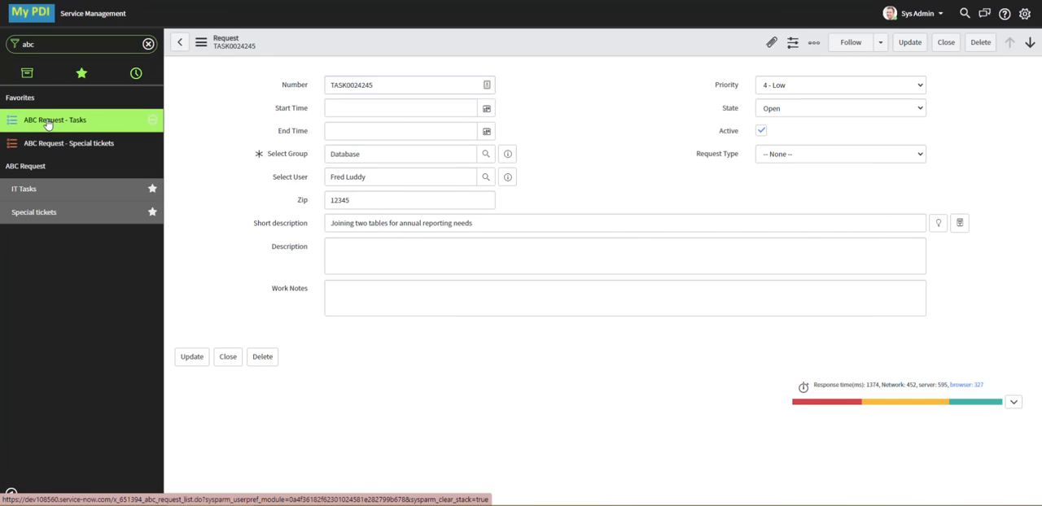
# In the ABC Request - Tasks list, edit TASK0024245's Zip inline to 1234
pyautogui.click(54, 120)
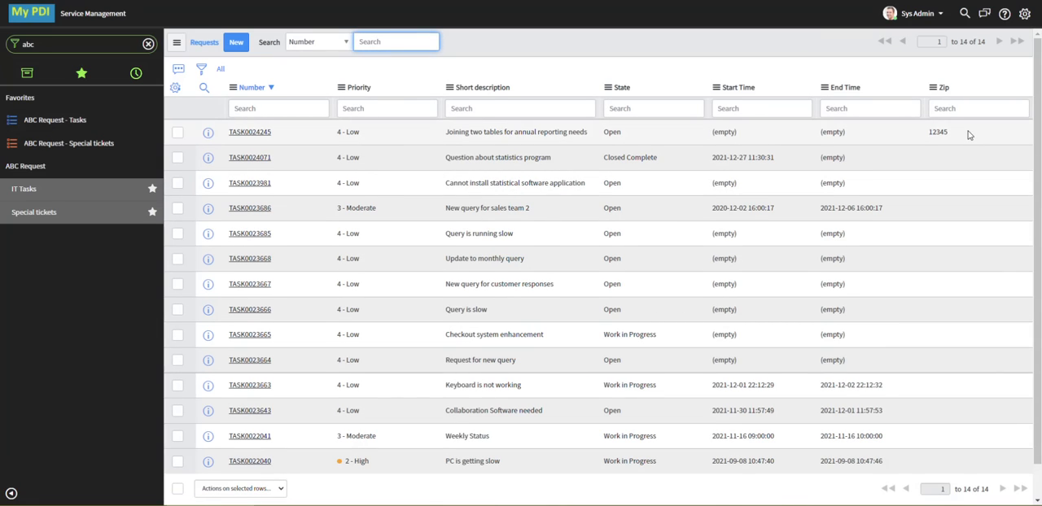
pyautogui.doubleClick(937, 132)
pyautogui.write('1234')
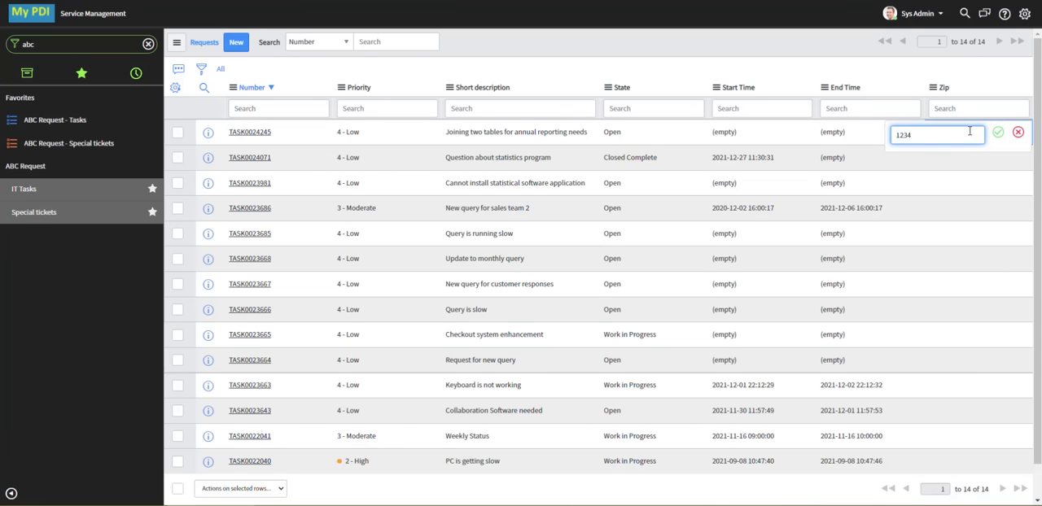
pyautogui.click(997, 131)
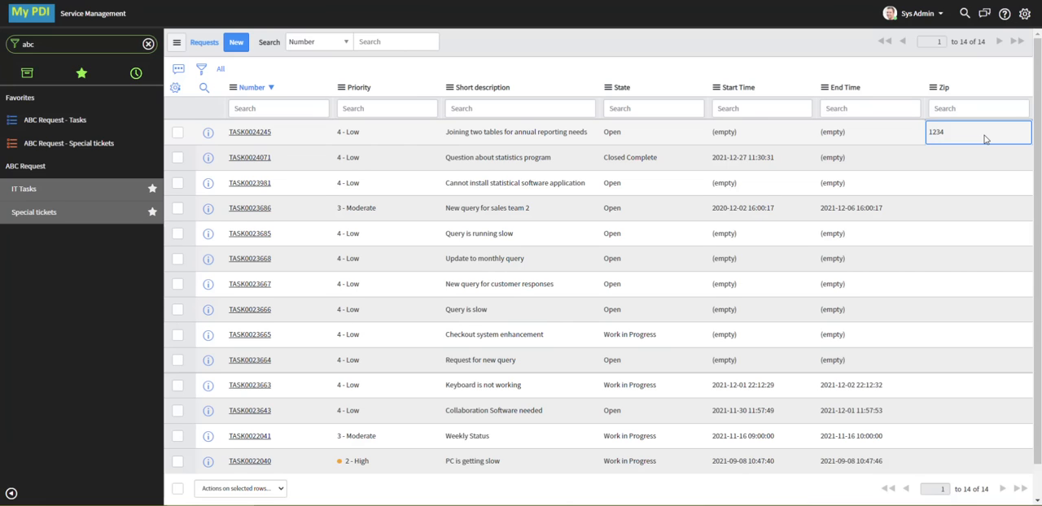
pyautogui.moveTo(984, 141)
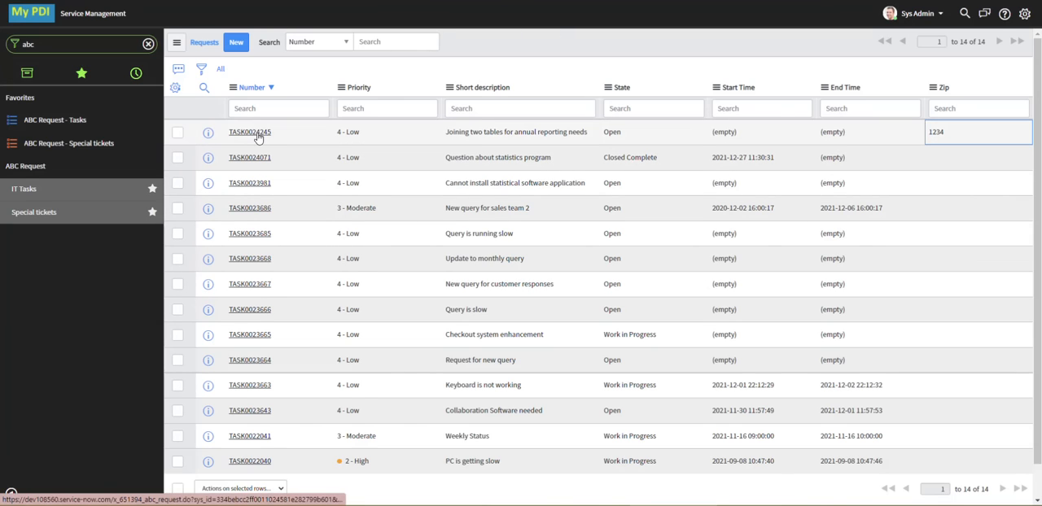
# Open TASK0024245 and go to the Request table's client scripts to add one
pyautogui.click(249, 131)
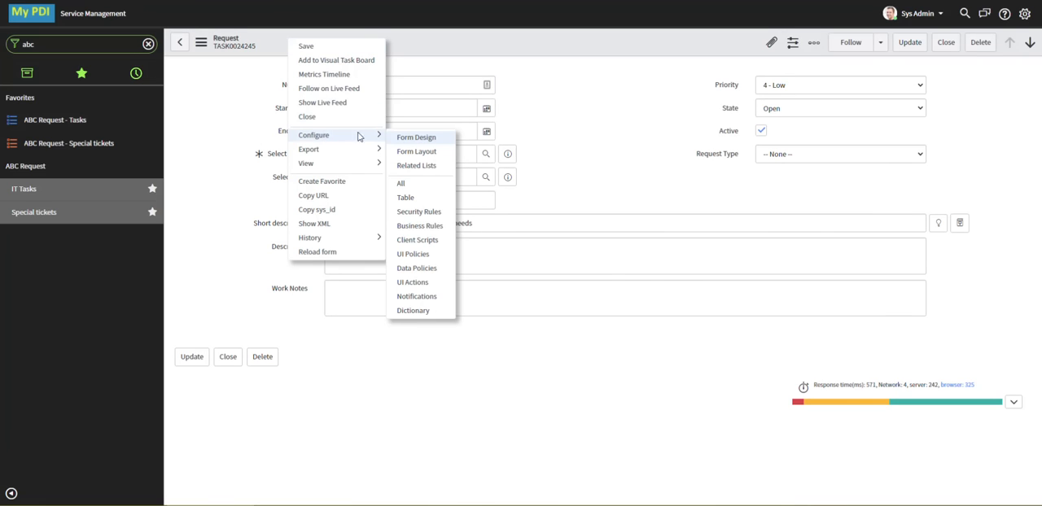
pyautogui.click(417, 239)
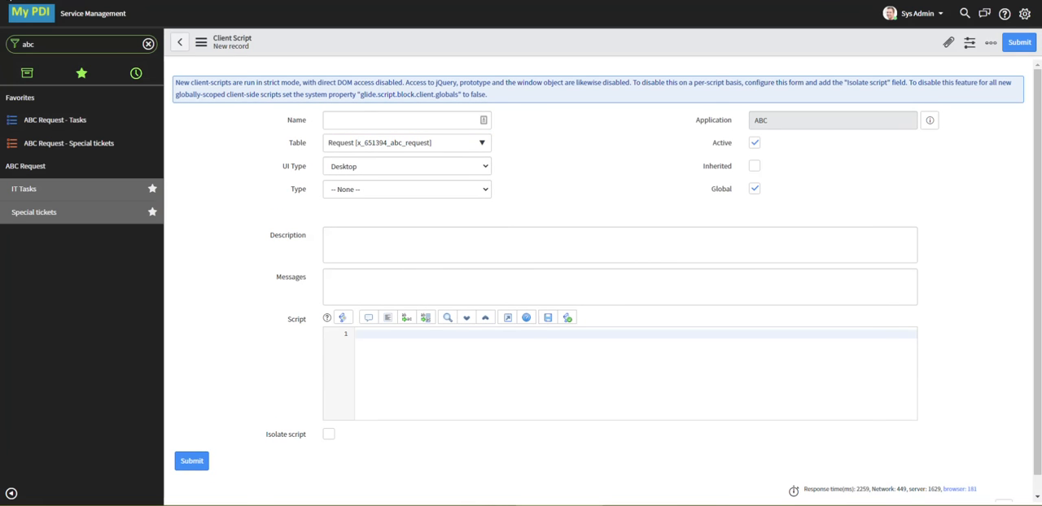
# Name the script 'Validate Zip in list view': UI Type All, onCellEdit, field Zip
pyautogui.write('Validate Zip in list view')
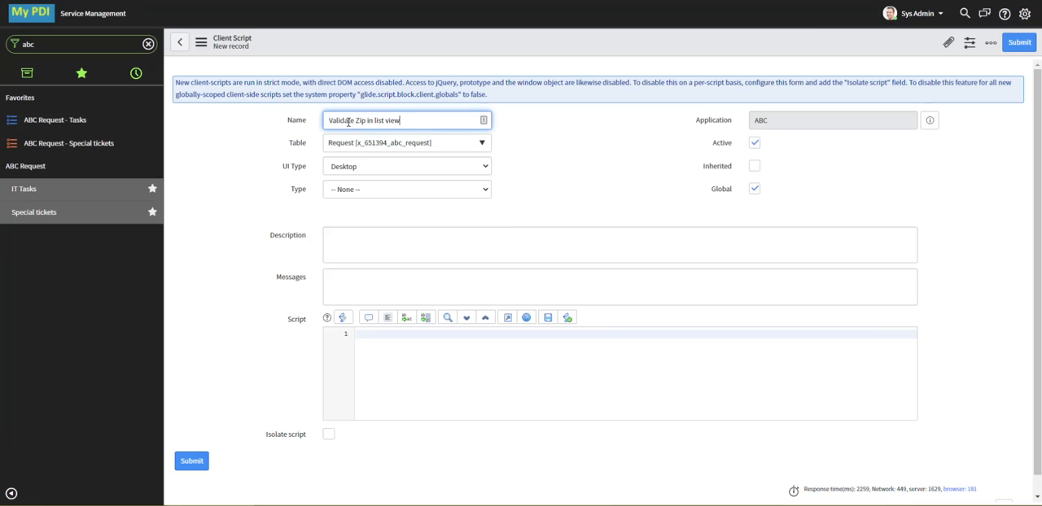
pyautogui.click(406, 166)
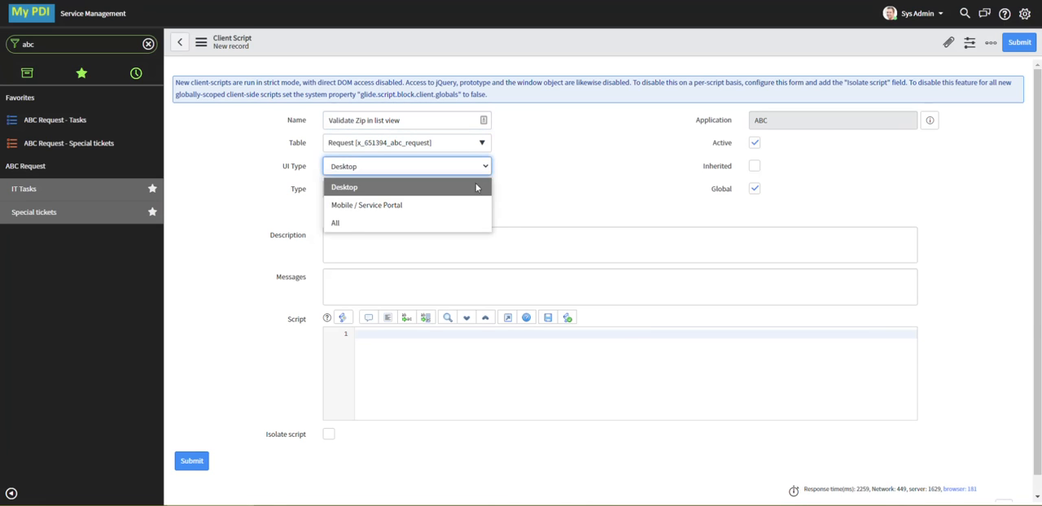
pyautogui.click(334, 222)
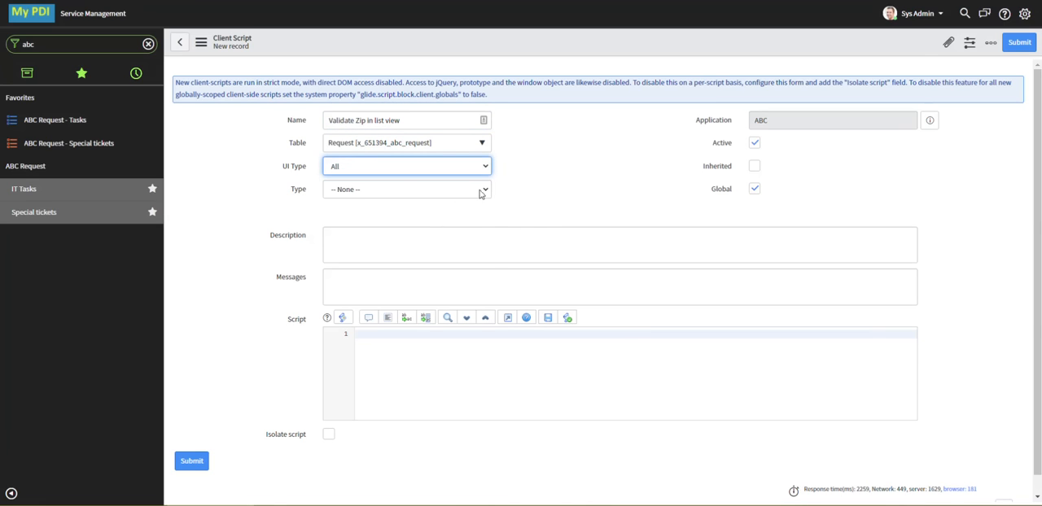
pyautogui.click(406, 189)
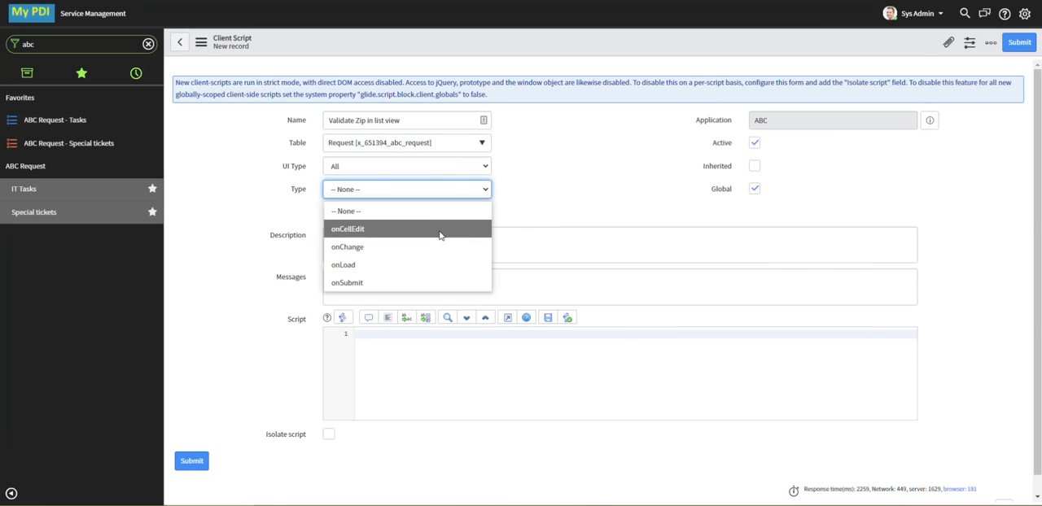
pyautogui.click(347, 229)
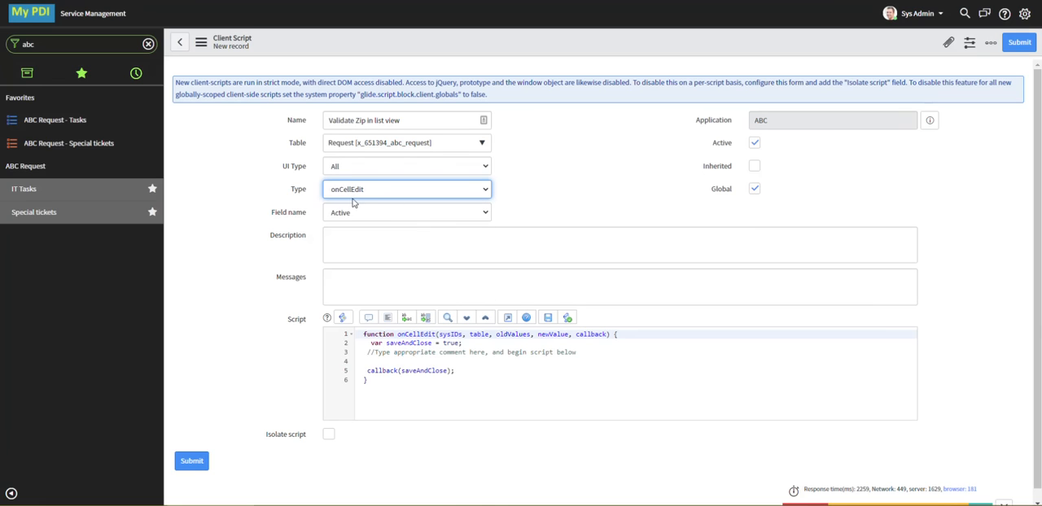
pyautogui.moveTo(344, 218)
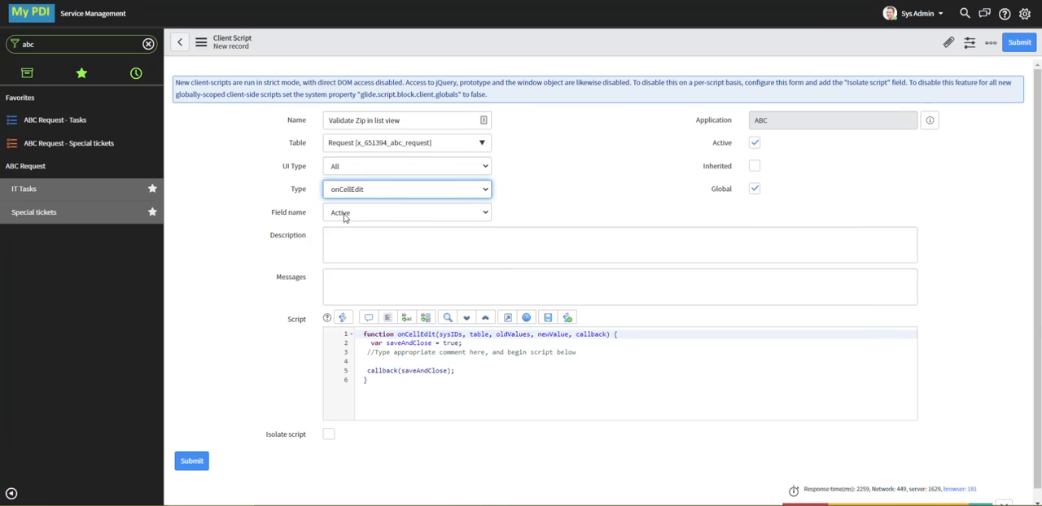
pyautogui.moveTo(414, 219)
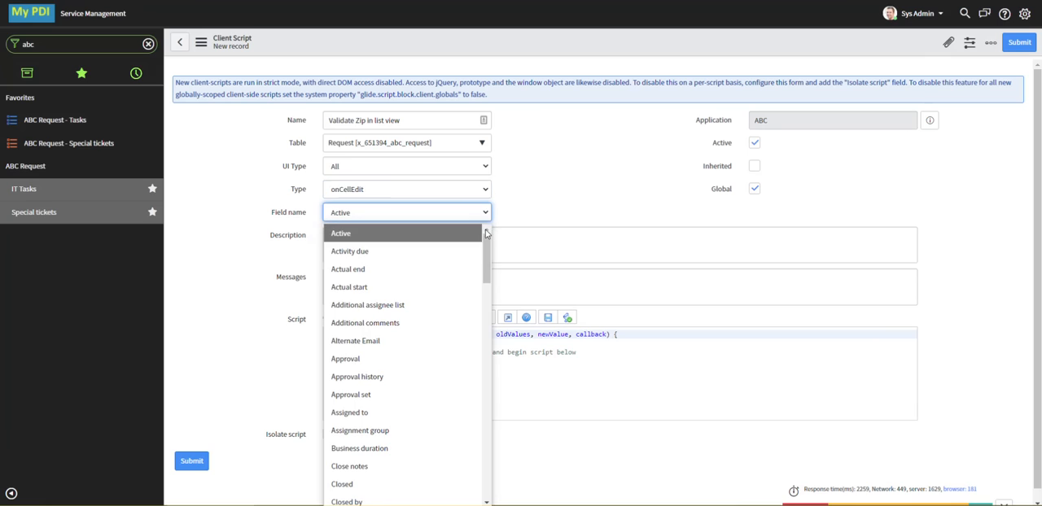
pyautogui.scroll(-3)
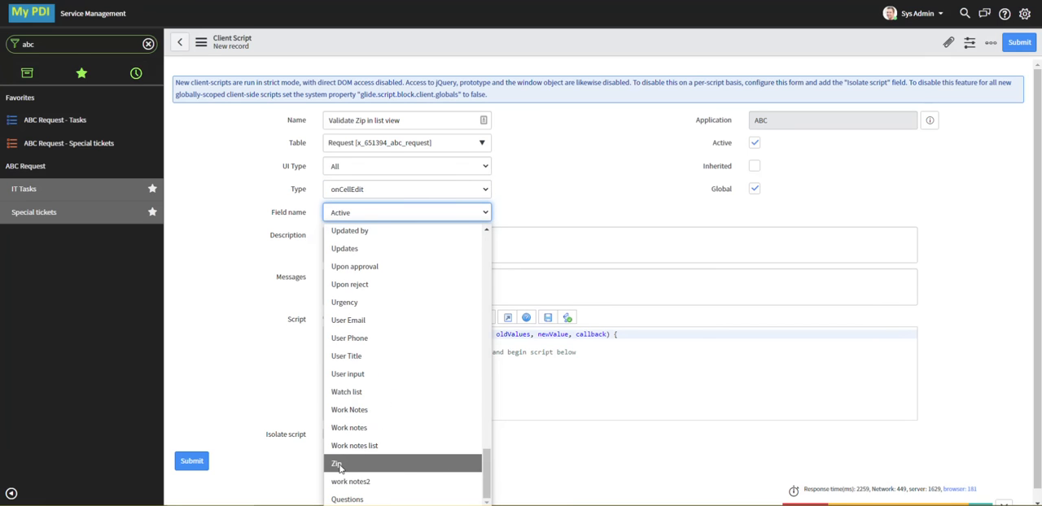
pyautogui.click(336, 463)
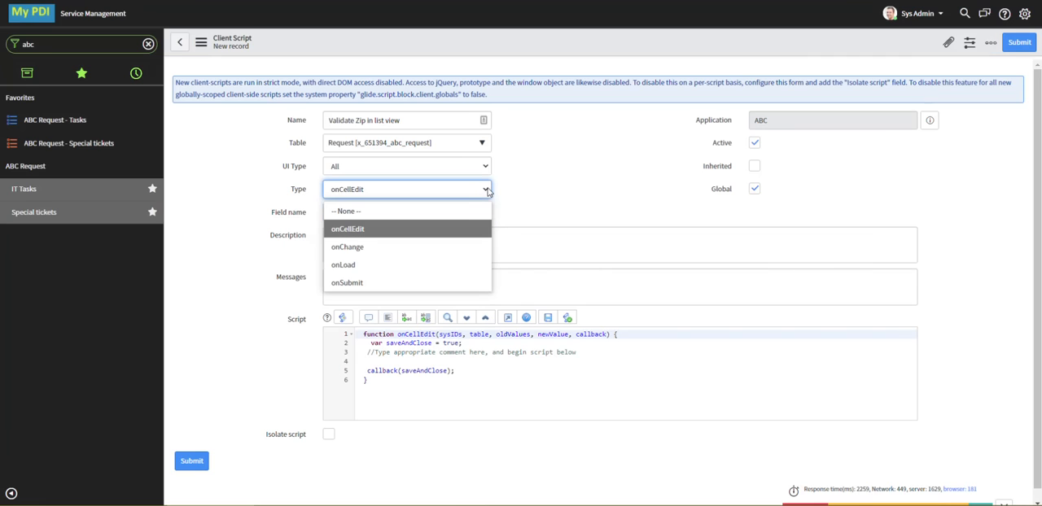
pyautogui.click(346, 247)
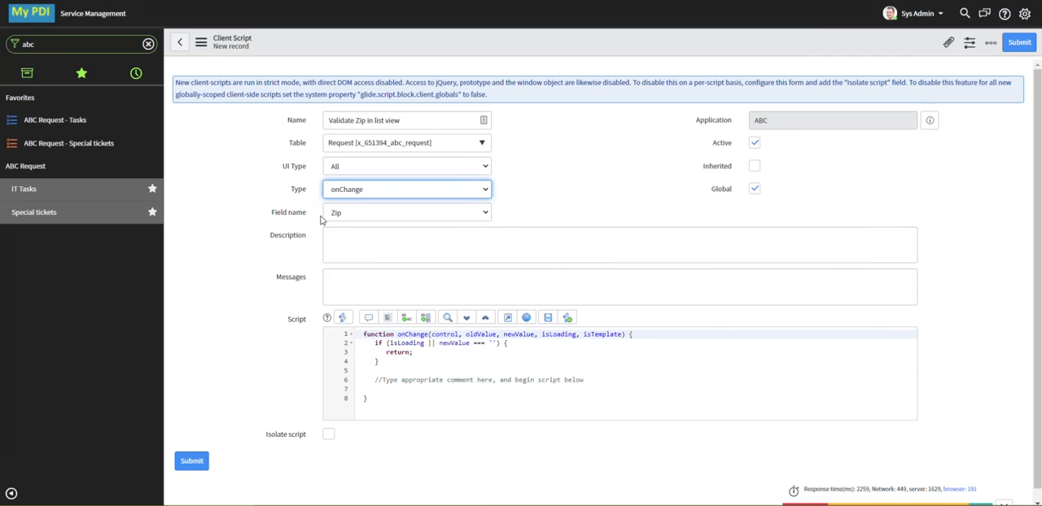
pyautogui.moveTo(469, 201)
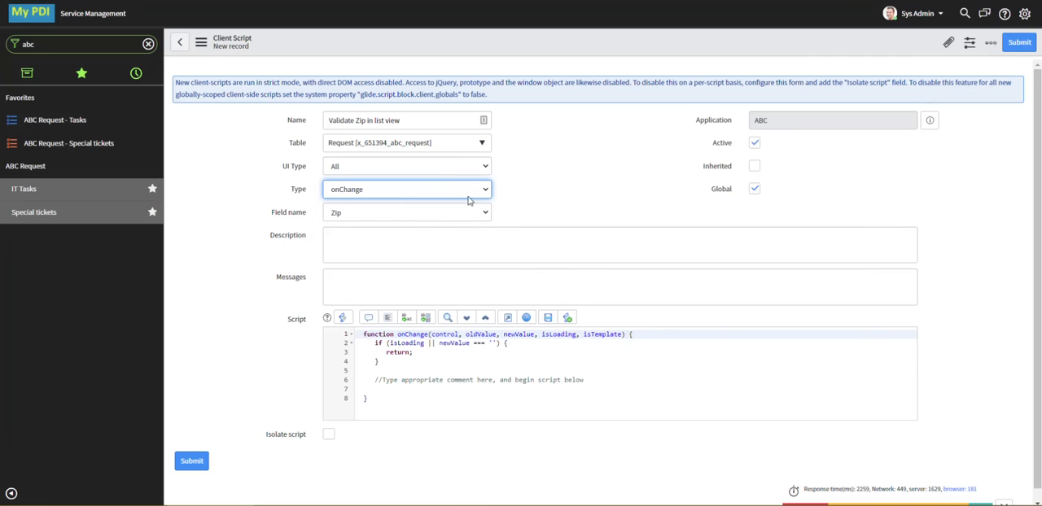
pyautogui.click(406, 189)
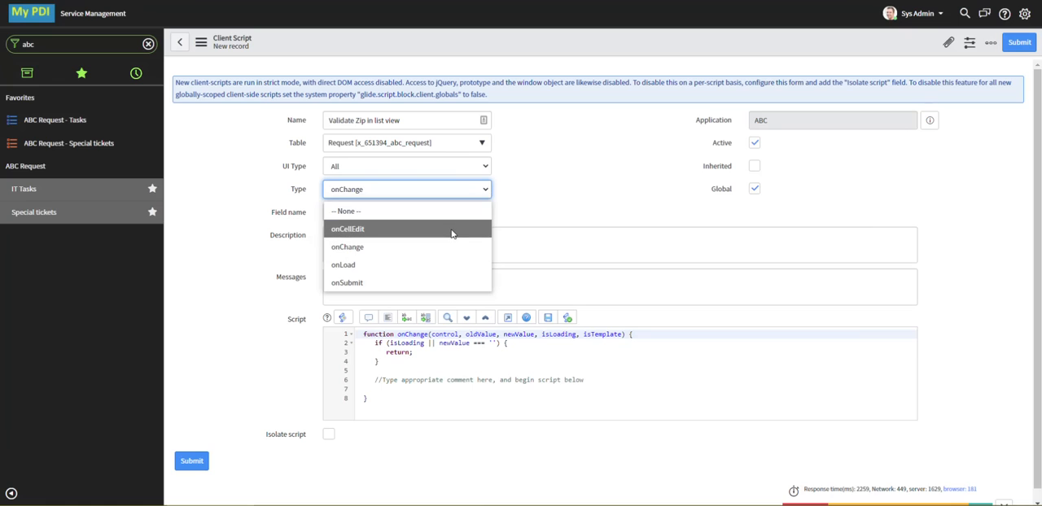
pyautogui.click(348, 228)
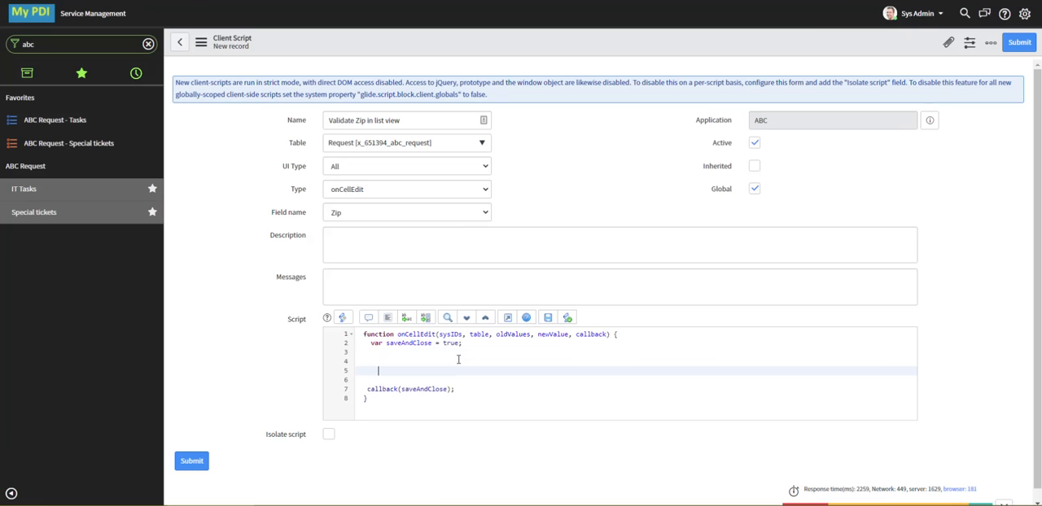
# Insert onCellEdit regex code alerting 'This is not a valid Zip code.' and blocking saves
pyautogui.press('Enter')
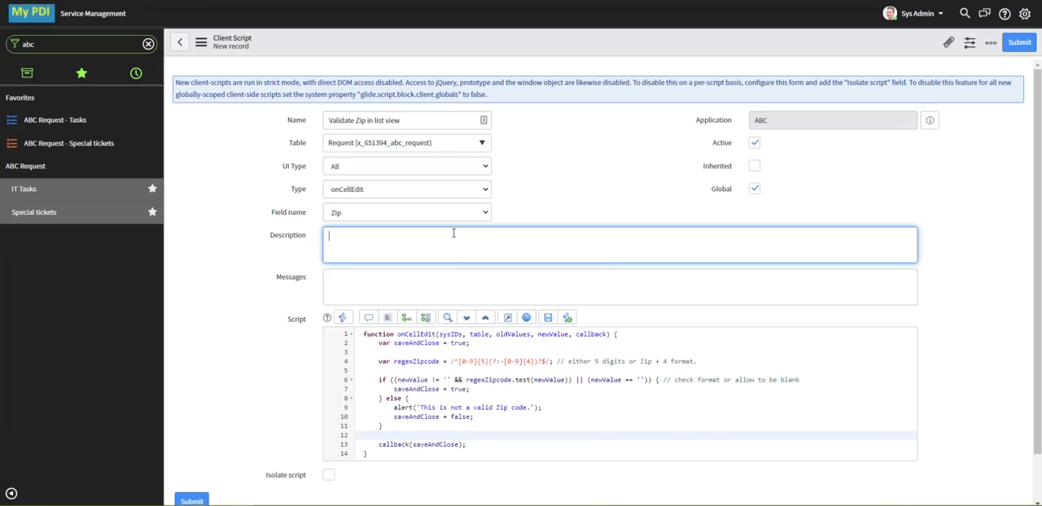
# Add the list-view Zip check description, submit, and return to the ABC Request tasks list
pyautogui.write('his checks the format of the Zip code field input when in list view.  It prevents the update and gives an alert if the Zip format is invalid.')
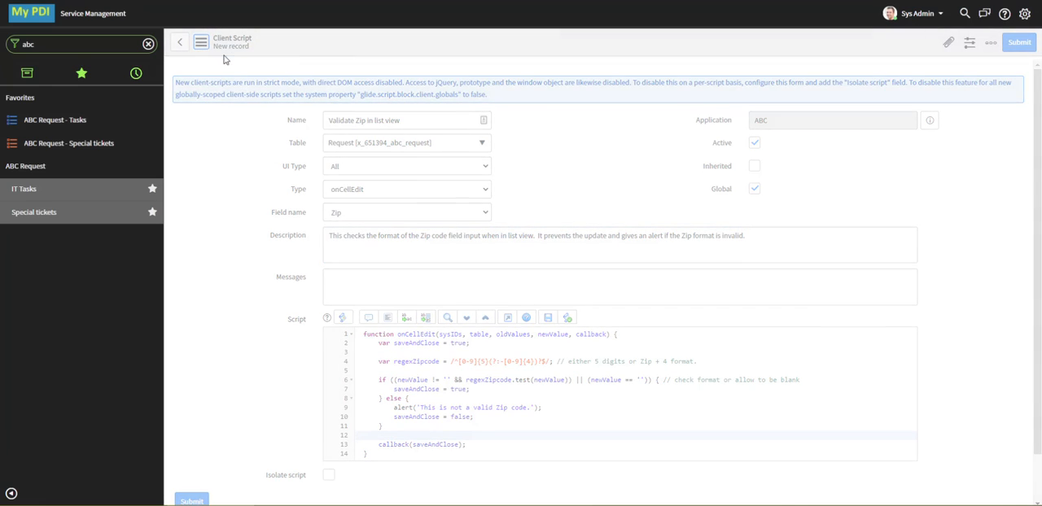
pyautogui.click(1018, 42)
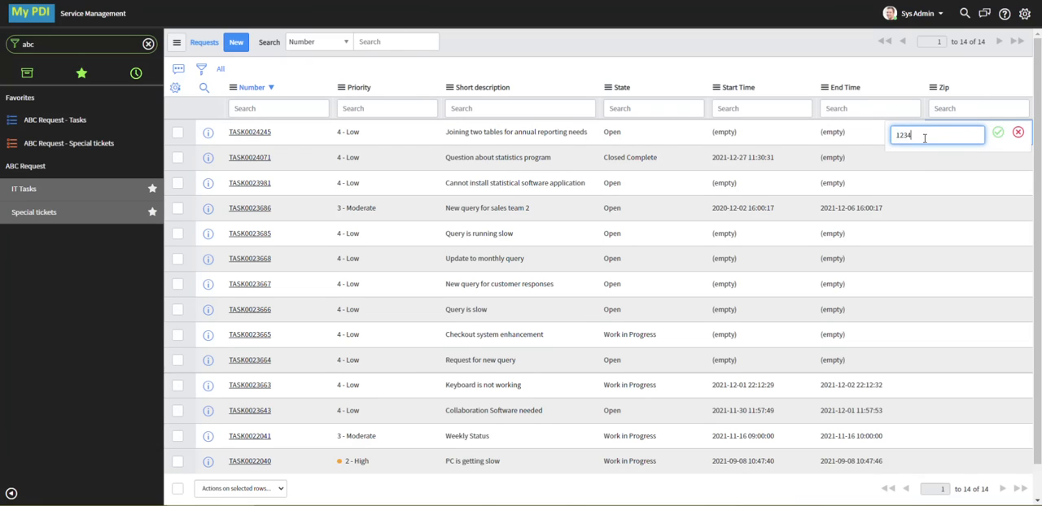
# Confirm that Zip 1234 is rejected, then save 12345 for TASK0024245 in the list
pyautogui.click(996, 132)
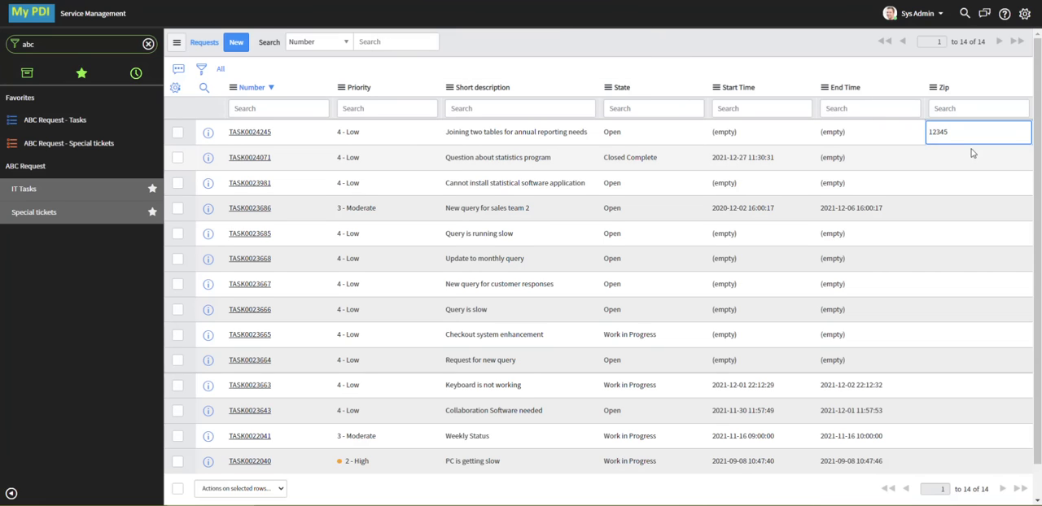
pyautogui.click(977, 157)
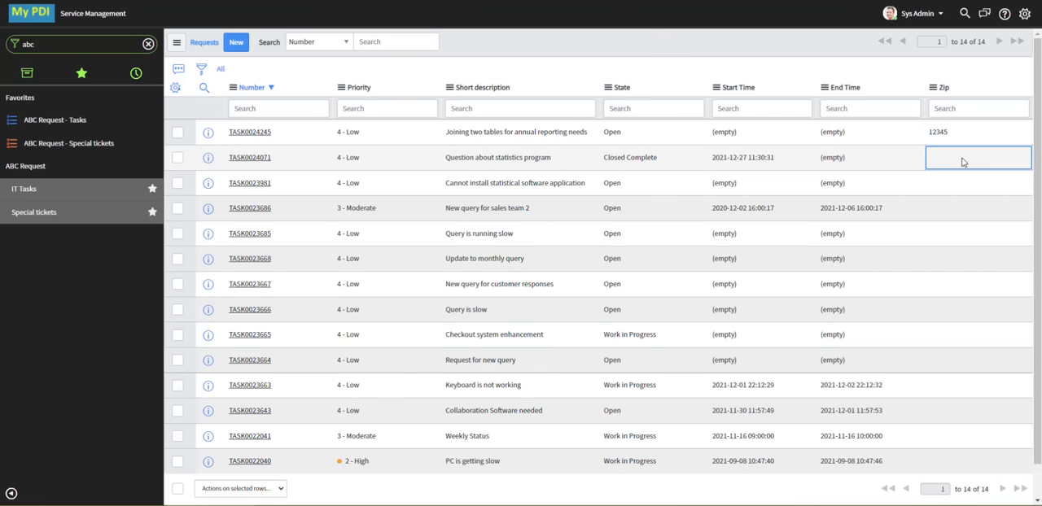